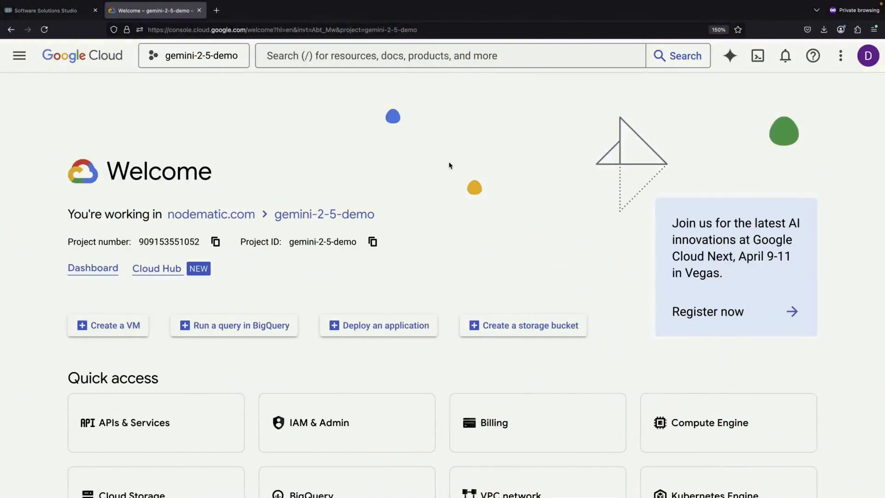
pyautogui.moveTo(458, 190)
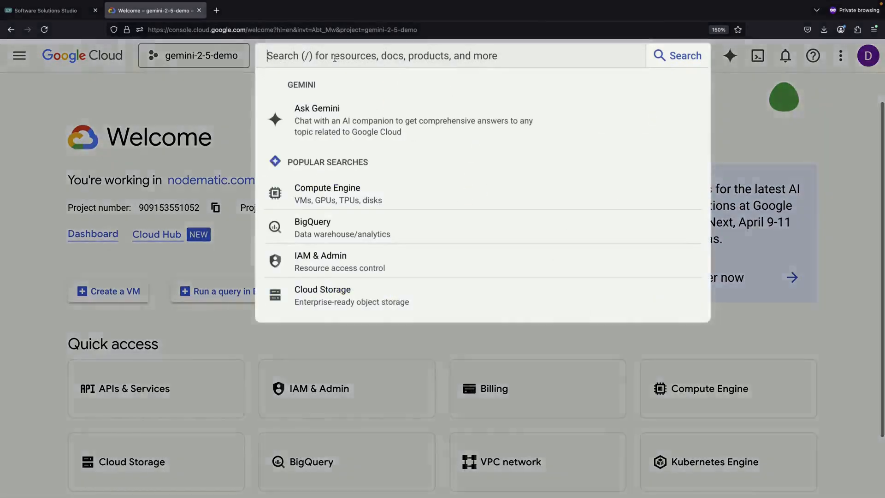
# Search the console for 'vertex ai' and land on the Vertex AI dashboard for gemini-2-5-demo.
pyautogui.write('vertex ai')
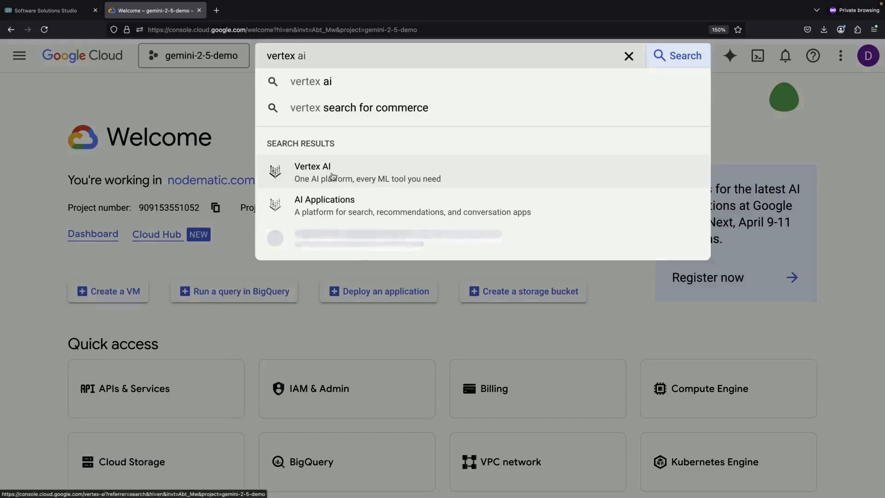
pyautogui.click(313, 172)
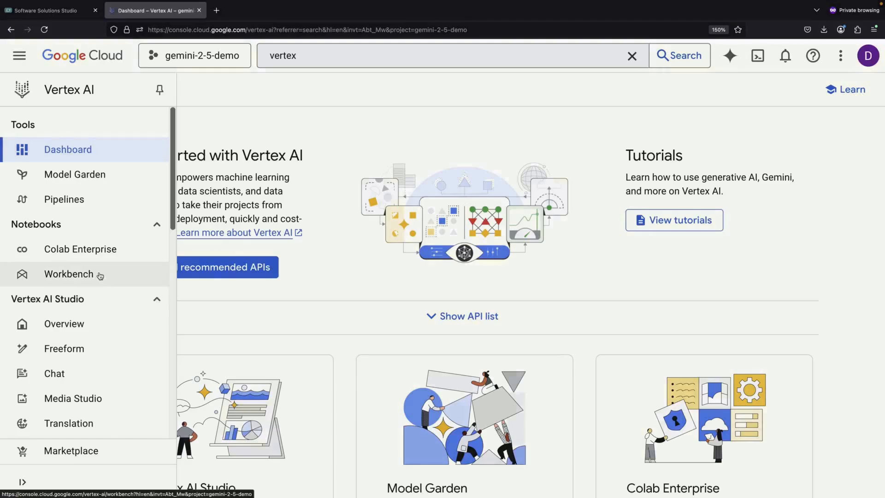
pyautogui.scroll(-3)
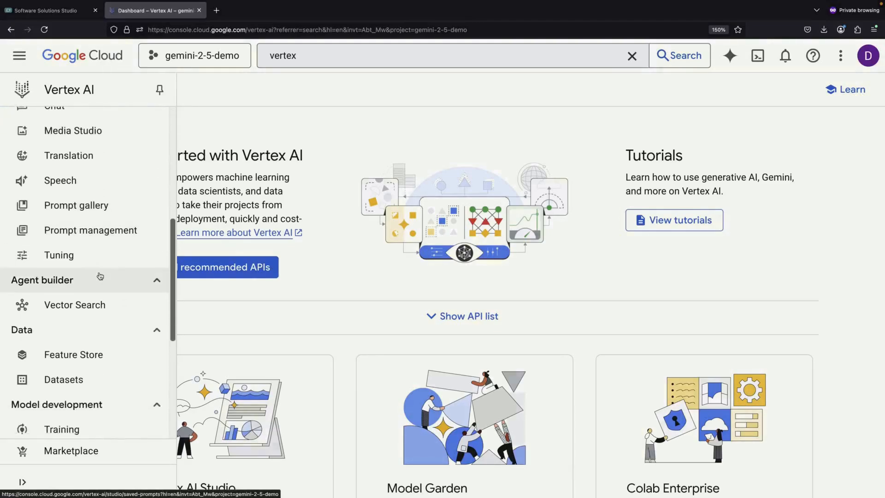
pyautogui.scroll(-3)
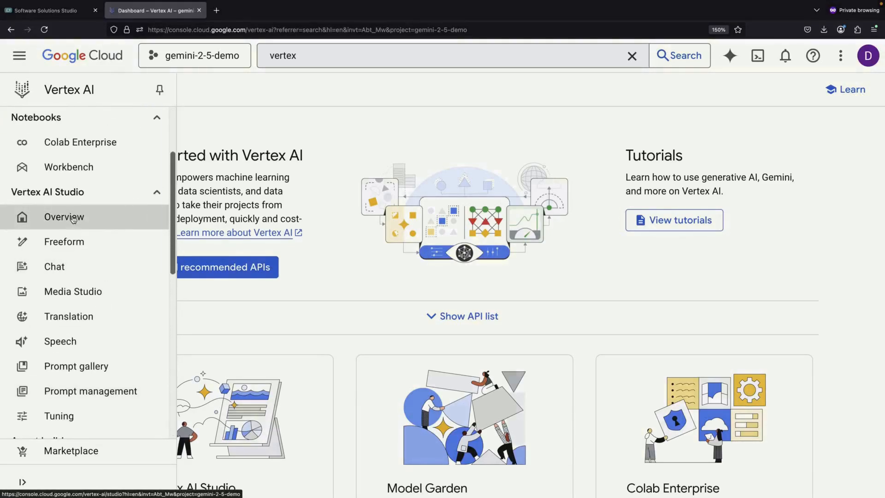
# Agree to enable Vertex AI Studio's required APIs from its Overview, then browse the full prompt gallery.
pyautogui.click(64, 216)
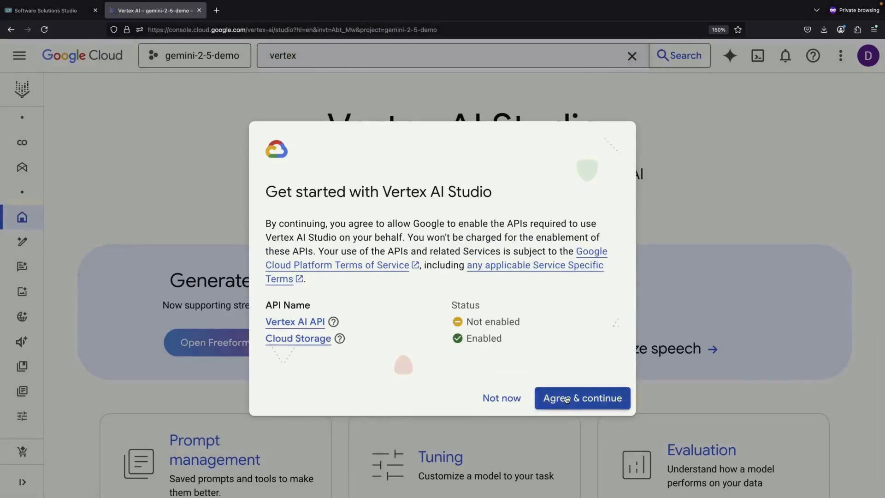
pyautogui.click(582, 398)
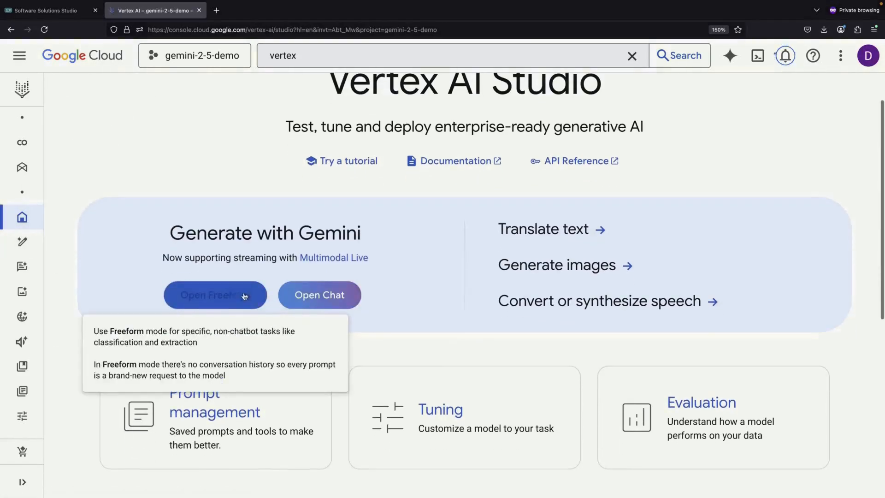
pyautogui.moveTo(344, 192)
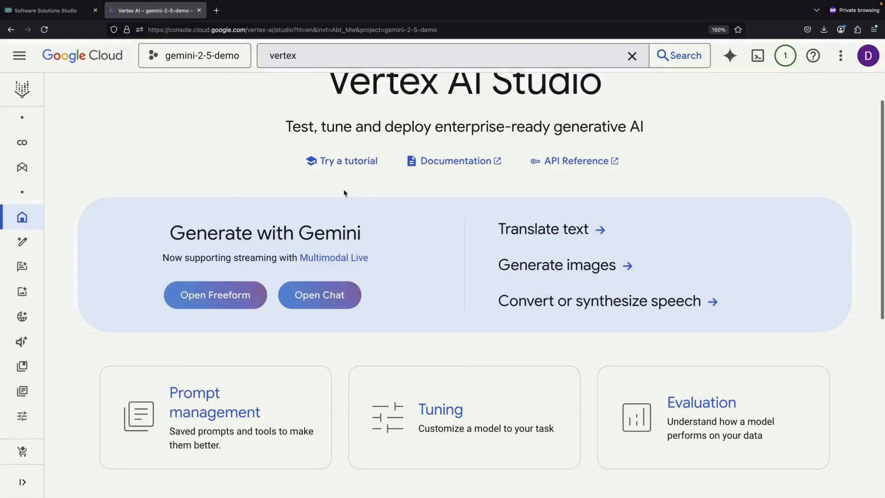
pyautogui.scroll(-3)
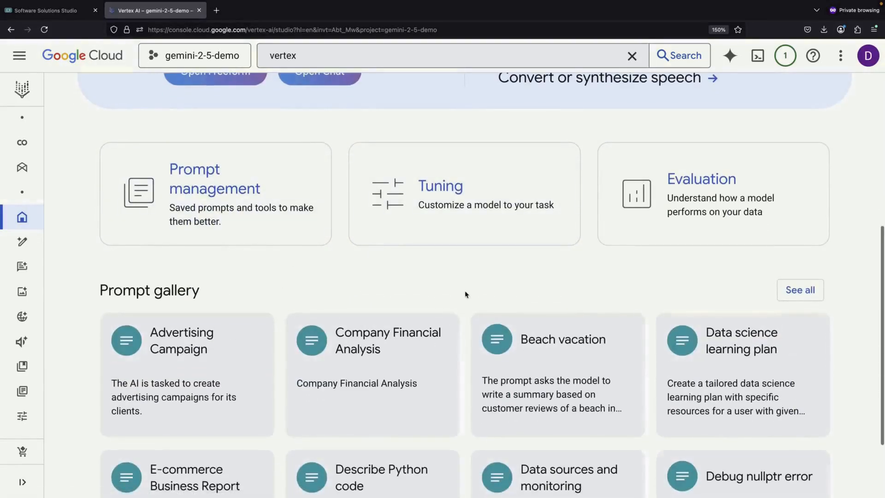
pyautogui.scroll(-3)
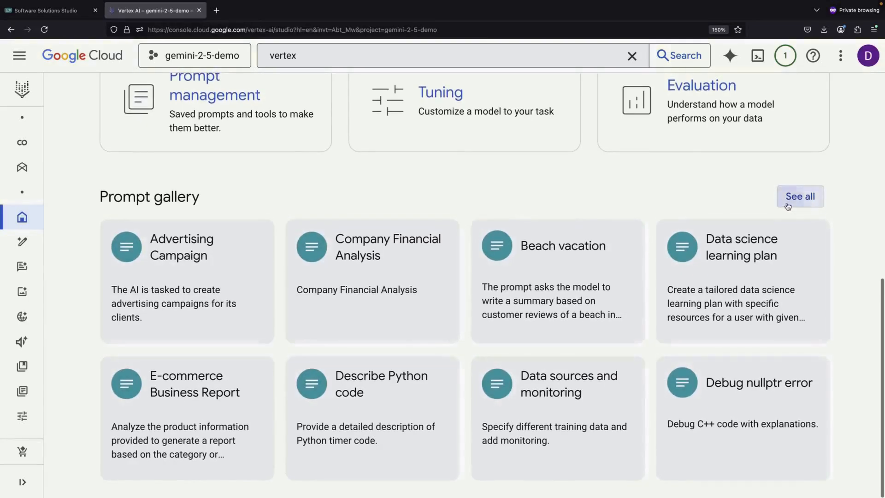
pyautogui.click(800, 195)
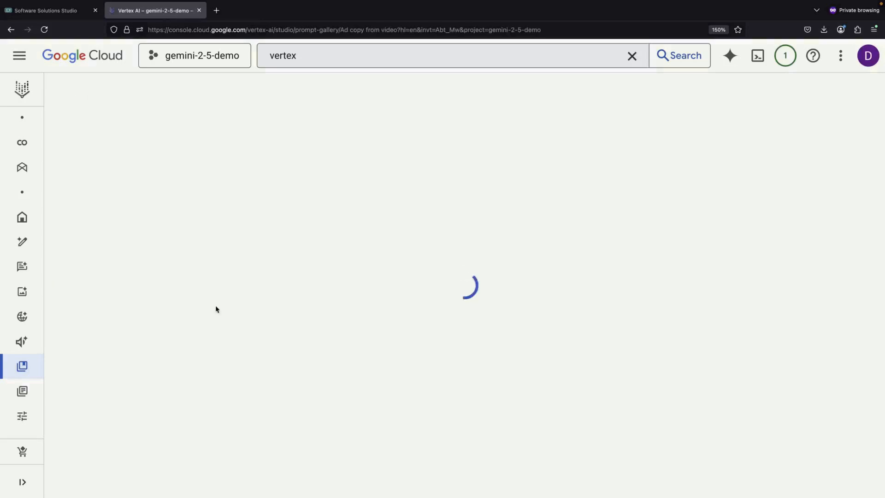
pyautogui.moveTo(339, 316)
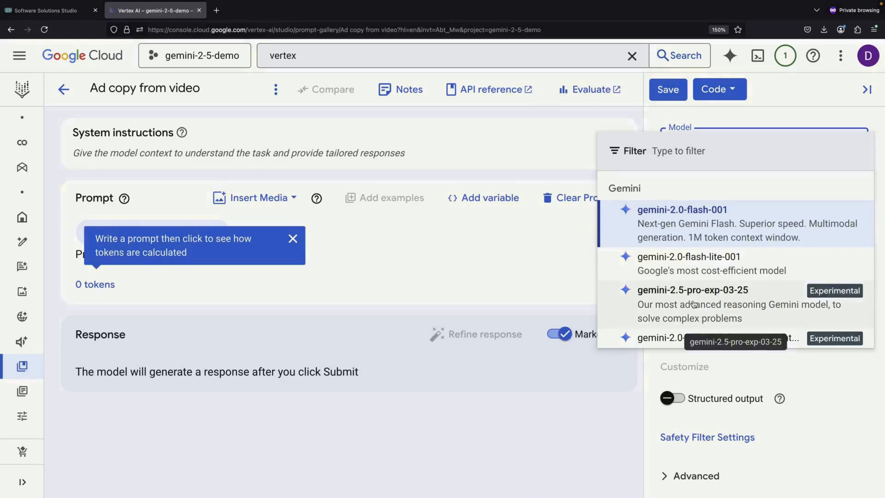
# Switch the Ad copy from video prompt to gemini-2.5-pro-exp-03-25 and dismiss the token tip.
pyautogui.click(692, 290)
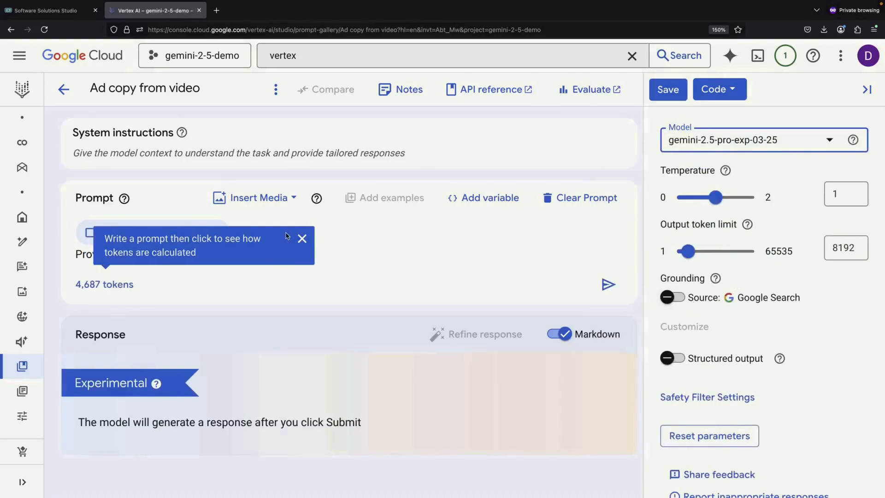
pyautogui.click(323, 234)
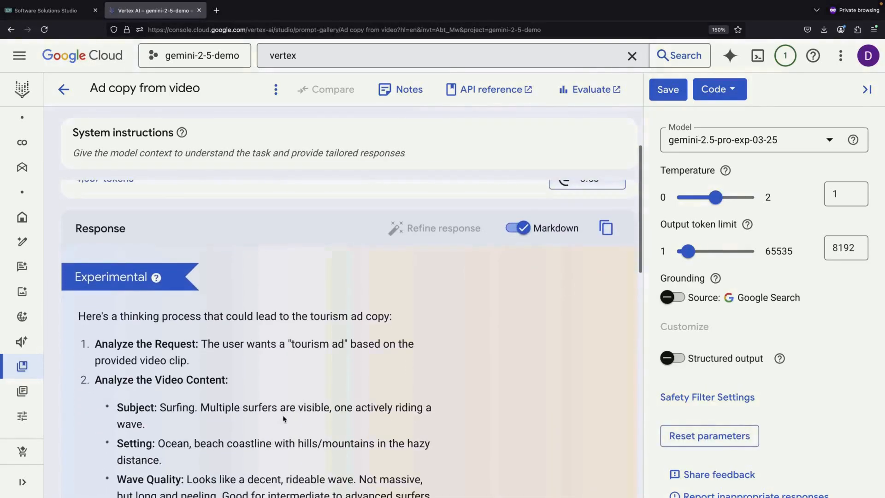
pyautogui.scroll(-3)
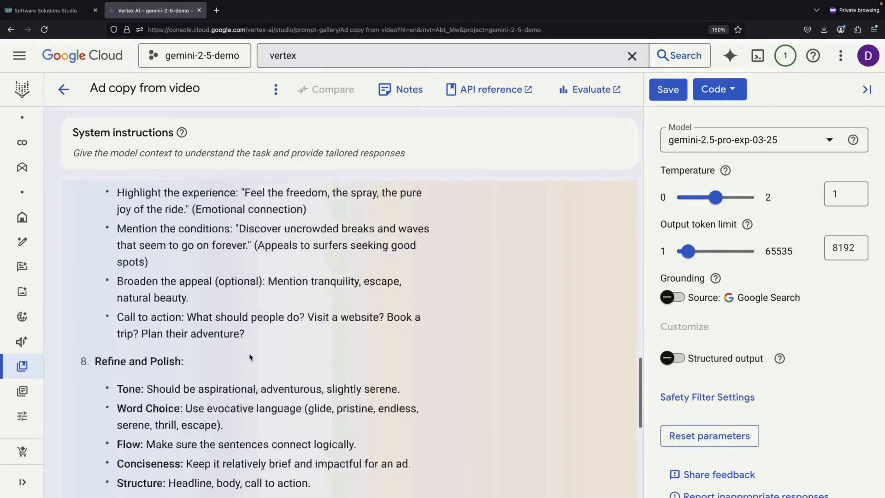
pyautogui.scroll(-3)
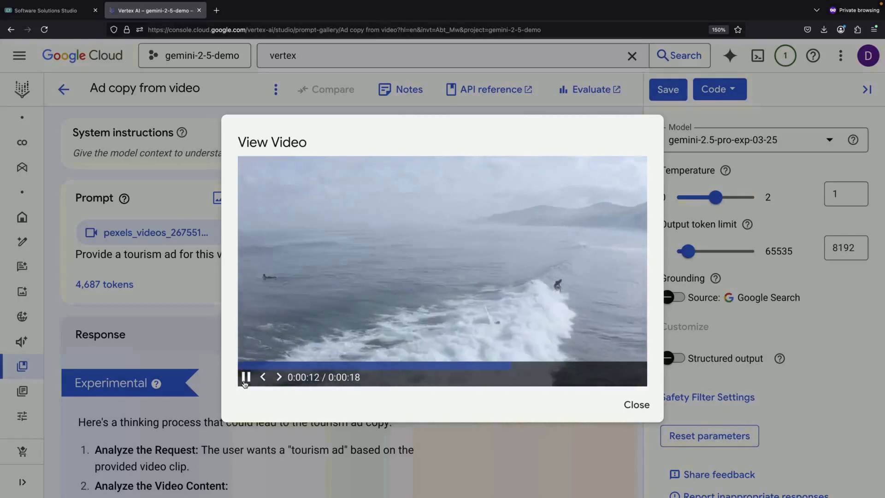
pyautogui.click(637, 404)
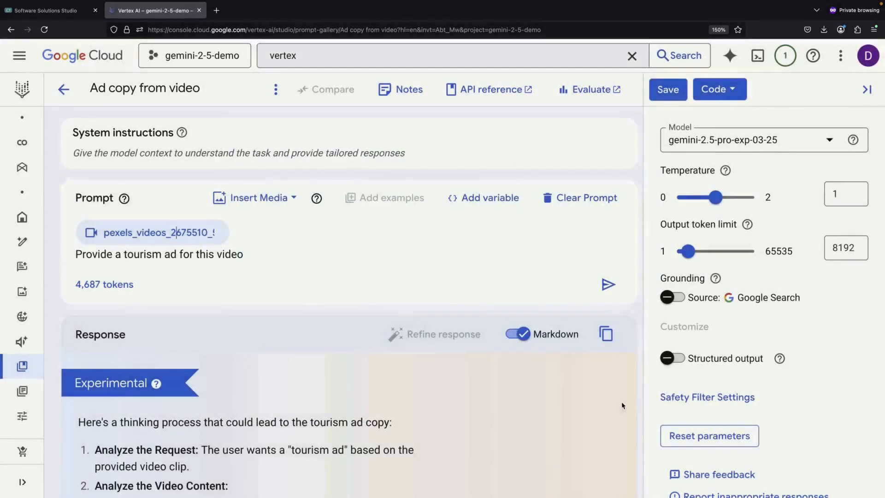
pyautogui.scroll(-3)
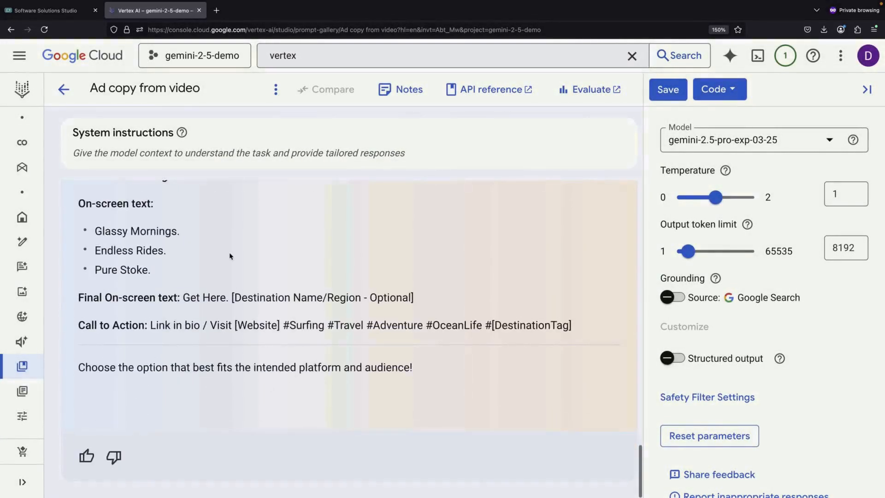
pyautogui.scroll(3)
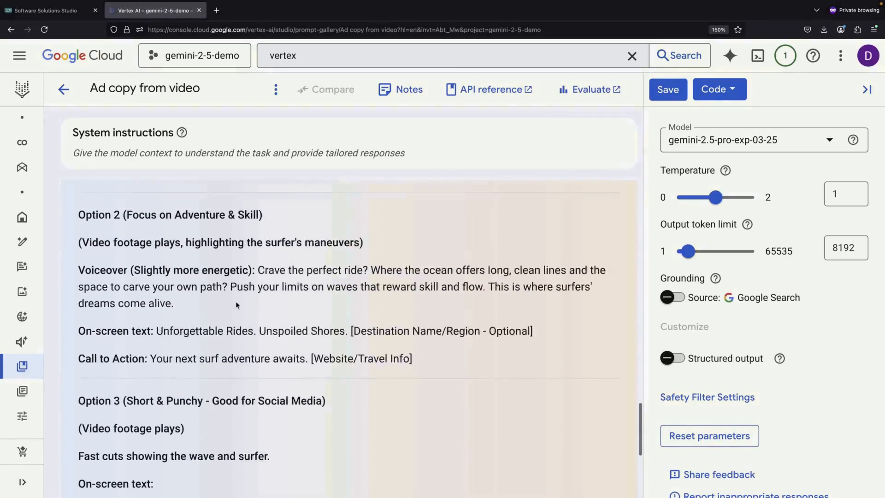
pyautogui.scroll(3)
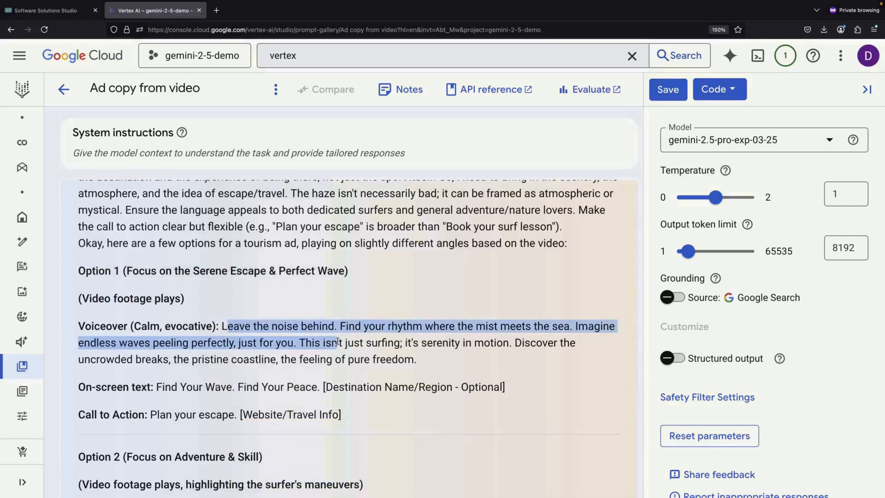
pyautogui.scroll(-3)
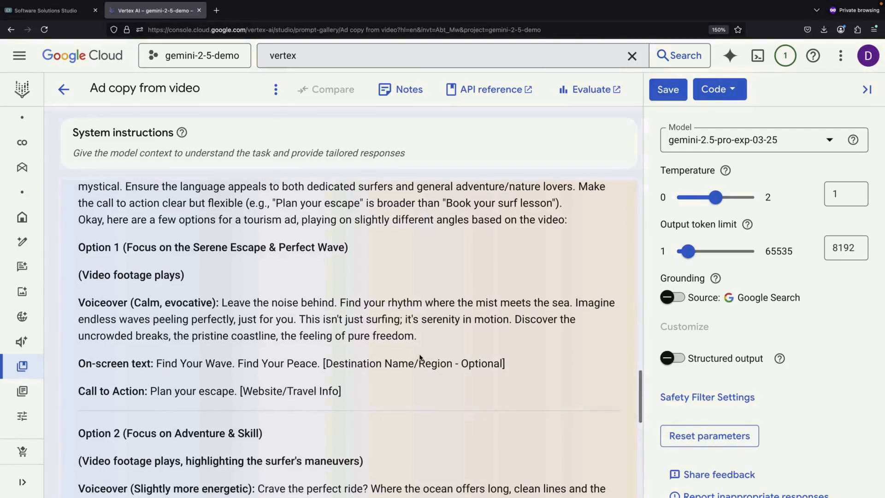
pyautogui.scroll(-3)
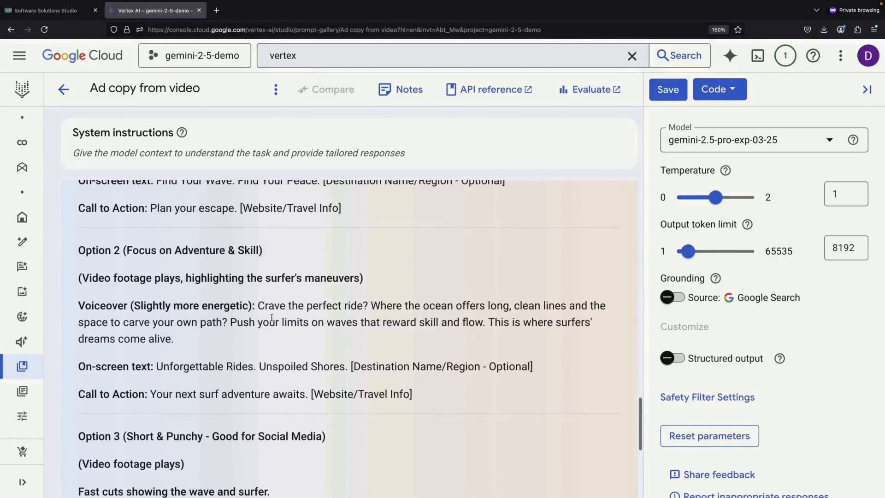
pyautogui.scroll(-3)
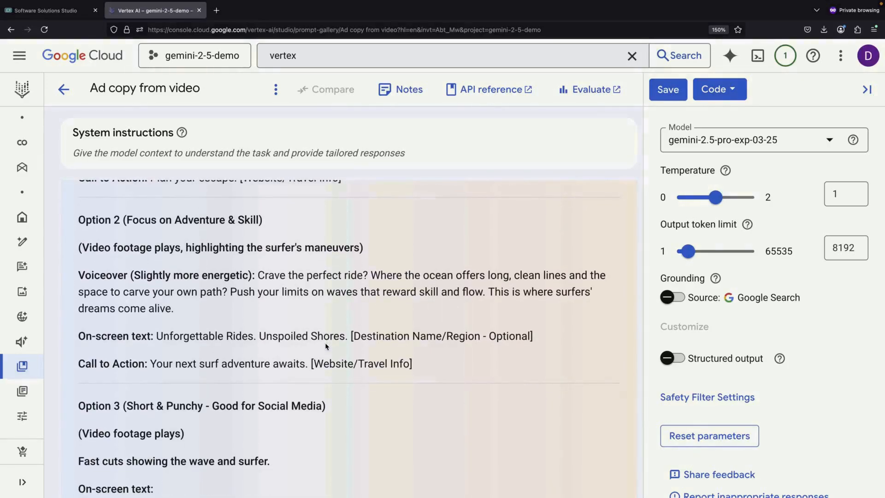
pyautogui.scroll(-3)
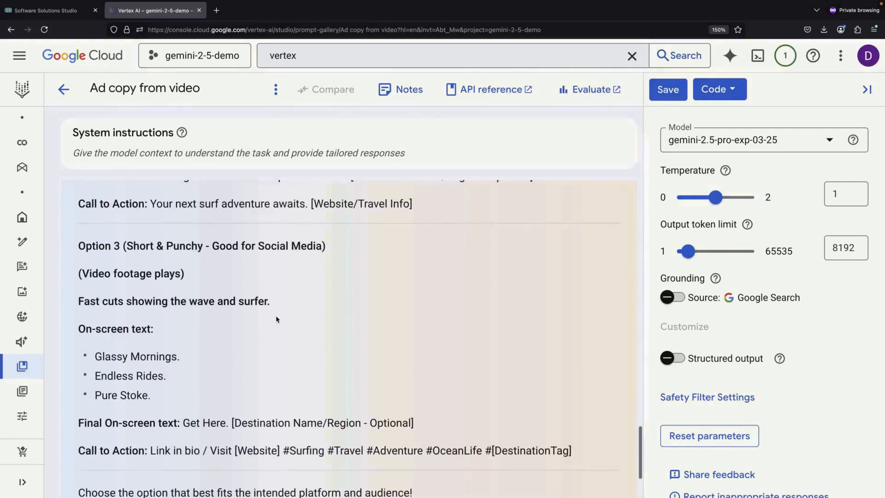
pyautogui.scroll(-3)
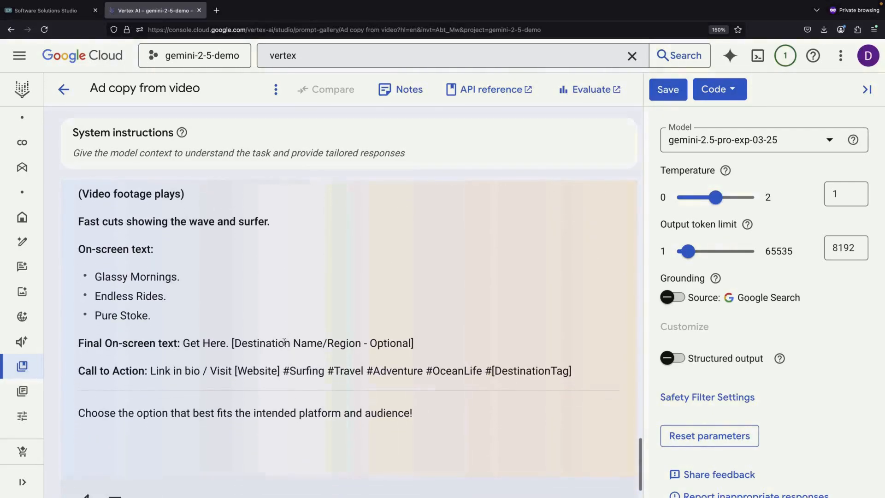
pyautogui.moveTo(326, 328)
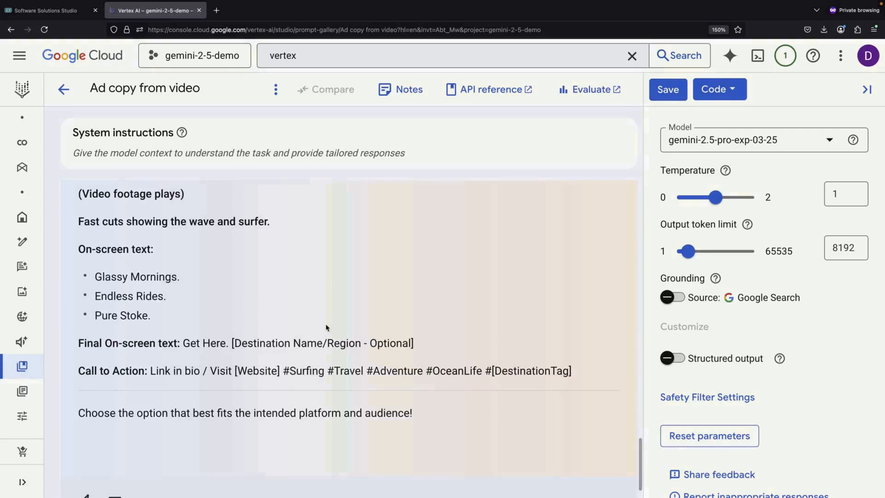
pyautogui.moveTo(63, 89)
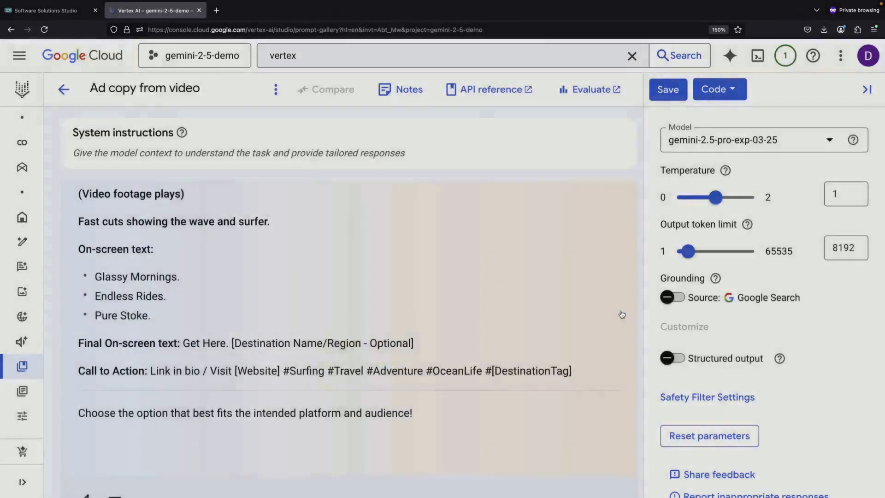
# Return to the prompt gallery and locate the Company Financial Analysis card.
pyautogui.click(63, 90)
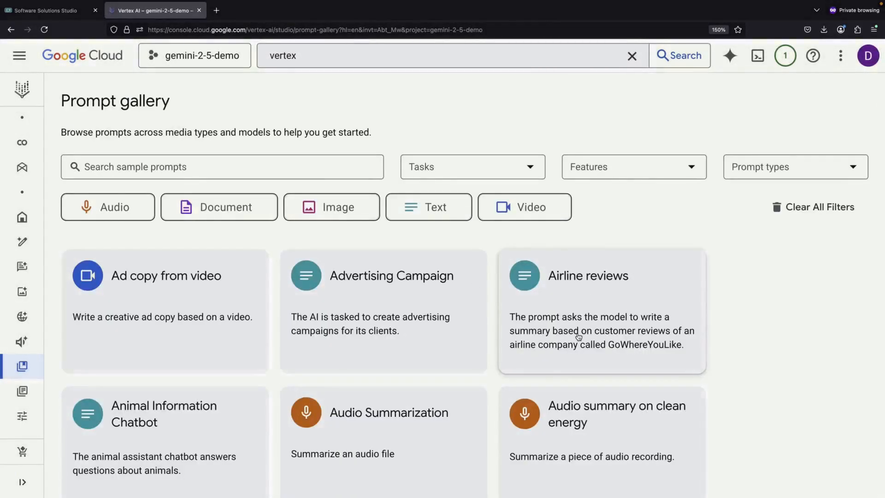
pyautogui.moveTo(770, 361)
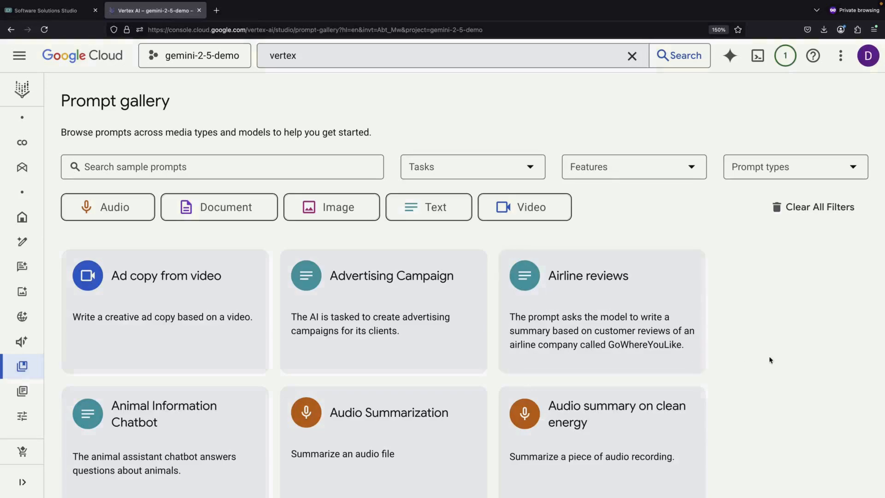
pyautogui.scroll(-3)
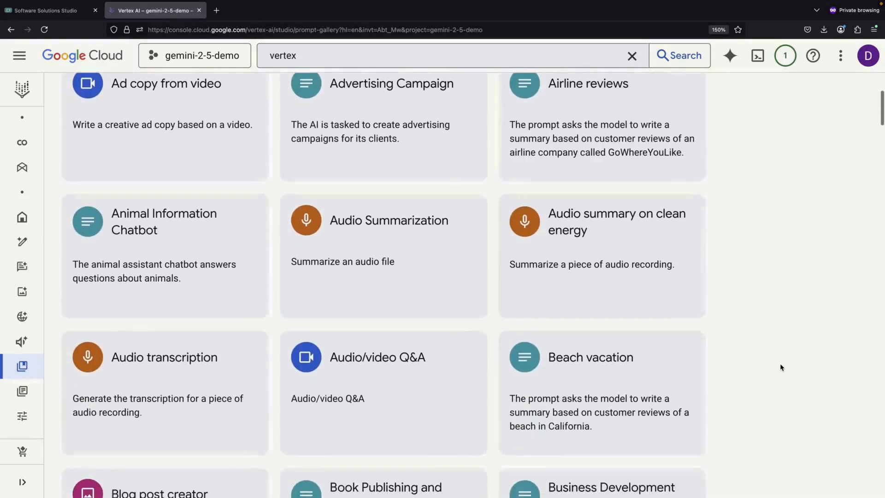
pyautogui.scroll(-3)
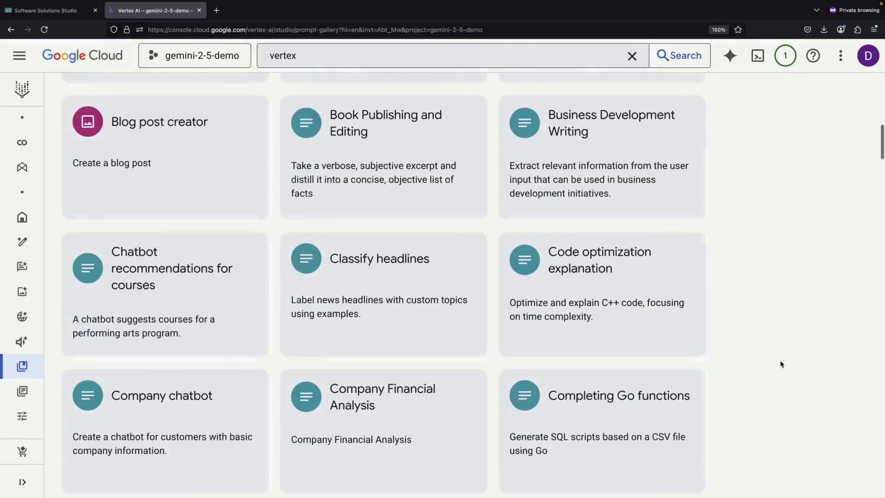
pyautogui.scroll(-3)
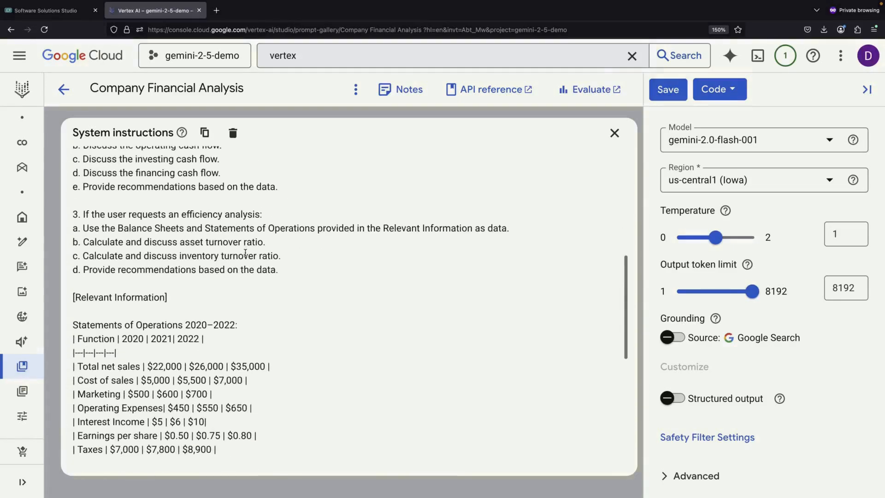
# Review and collapse the system instructions, then switch the model to gemini-2.5-pro-exp-03-25.
pyautogui.scroll(-3)
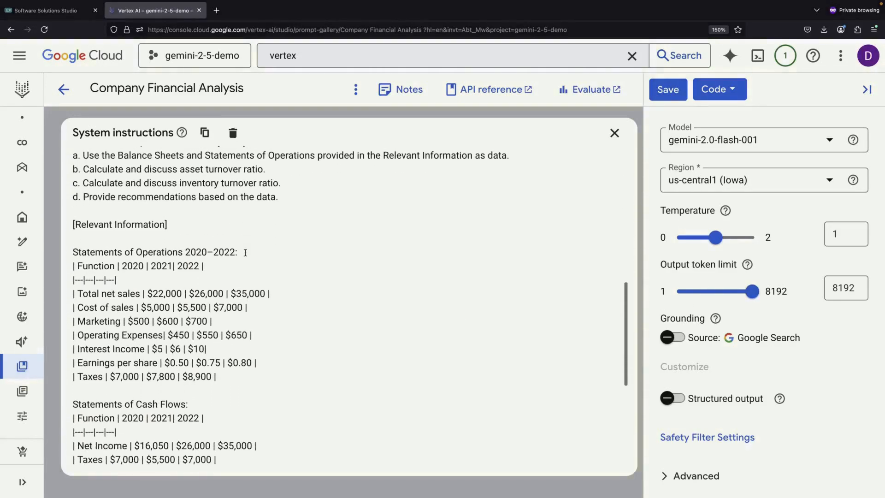
pyautogui.scroll(-3)
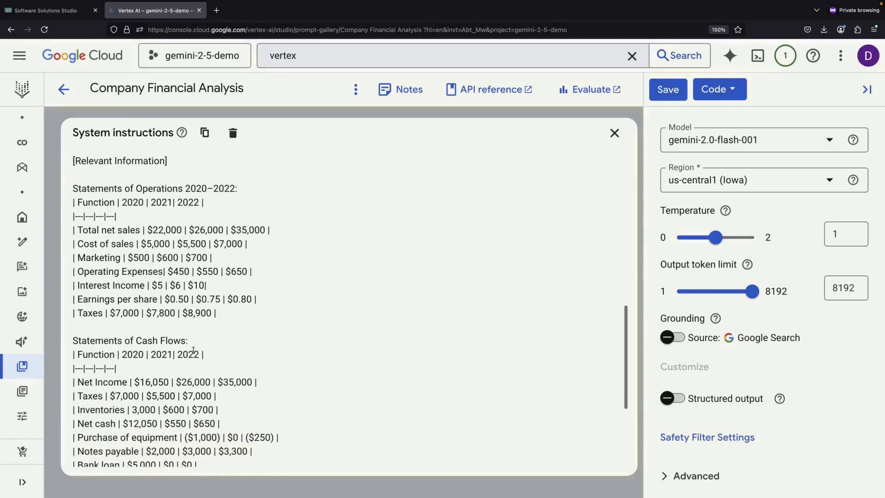
pyautogui.click(614, 133)
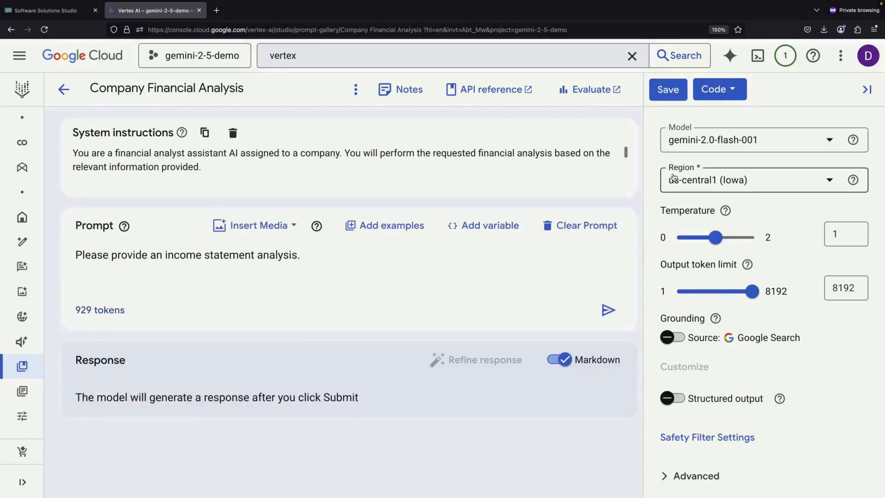
pyautogui.click(762, 140)
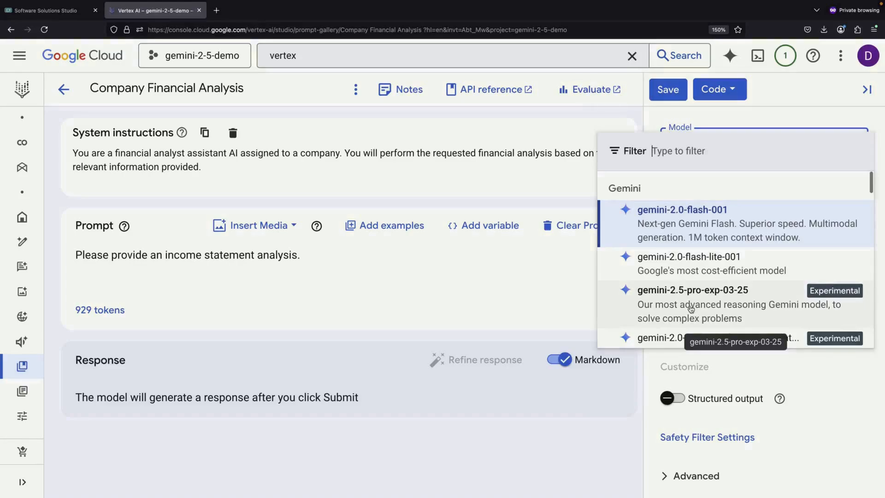
pyautogui.click(692, 304)
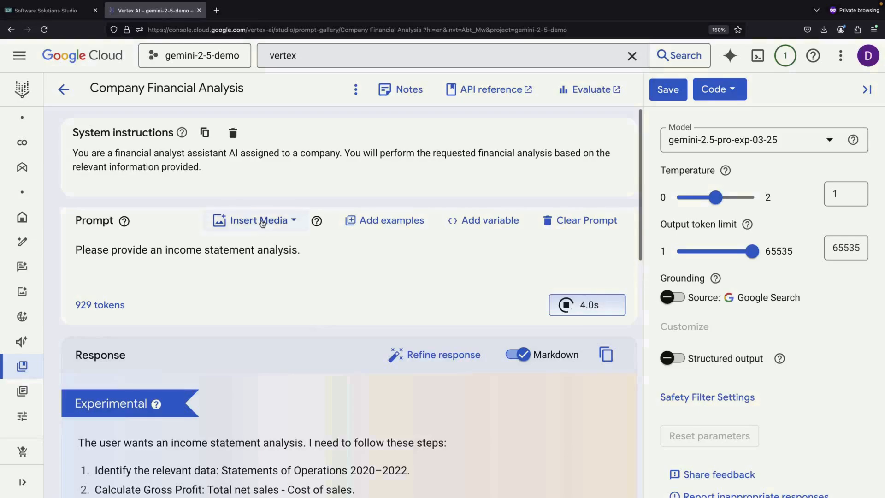
# Check the Insert Media source options while the income statement analysis keeps generating.
pyautogui.click(260, 221)
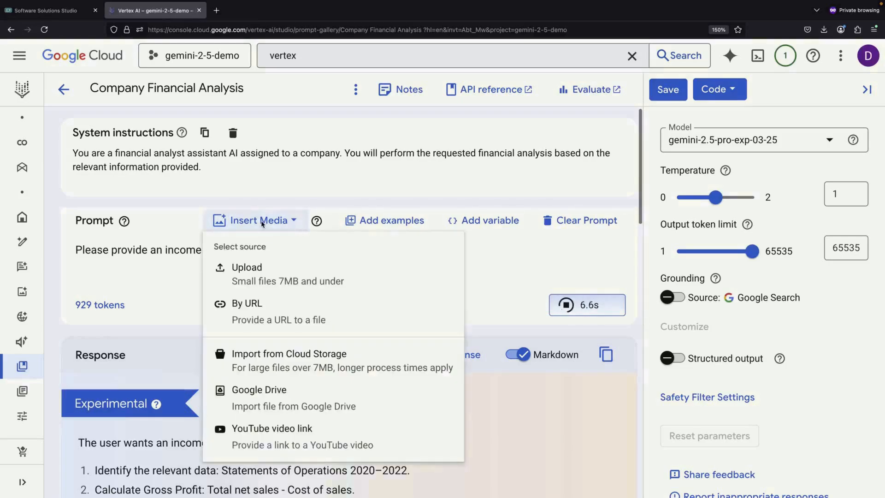
pyautogui.moveTo(277, 274)
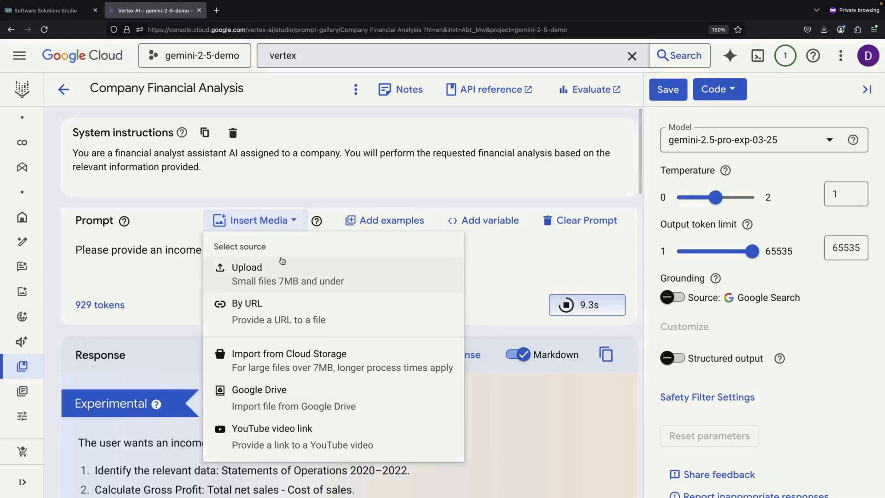
pyautogui.moveTo(321, 439)
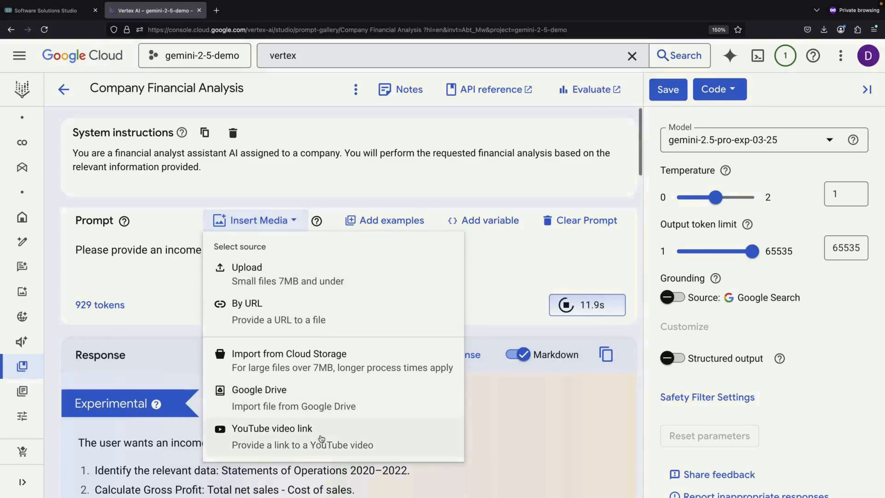
pyautogui.moveTo(343, 446)
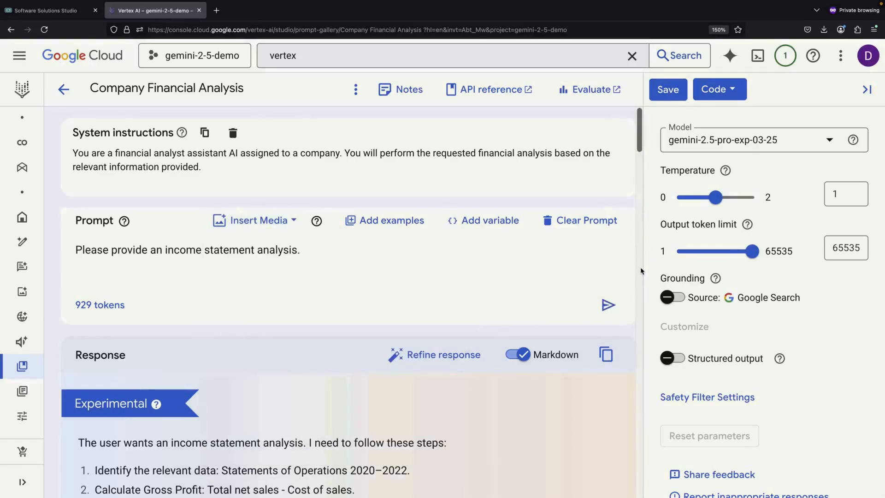
pyautogui.scroll(-3)
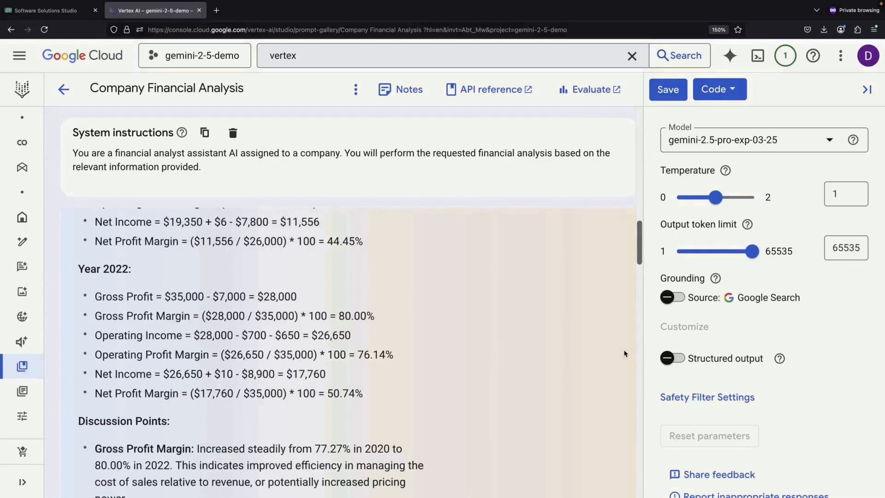
pyautogui.scroll(-3)
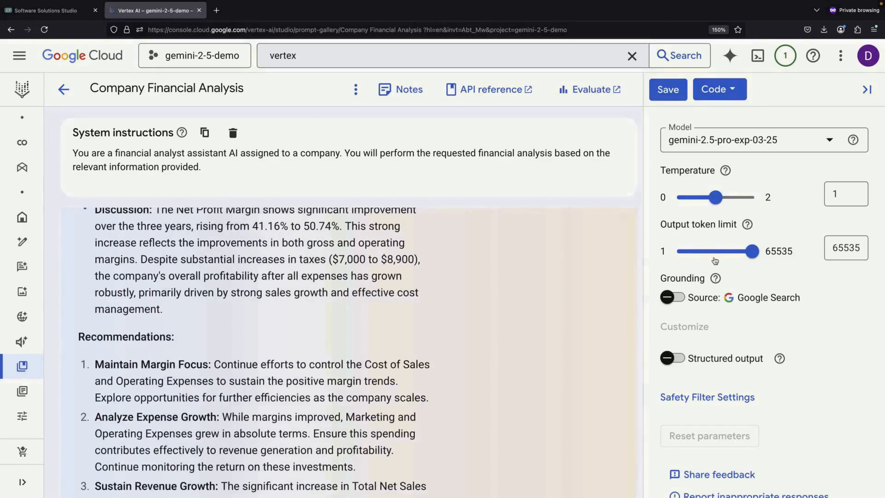
pyautogui.scroll(-3)
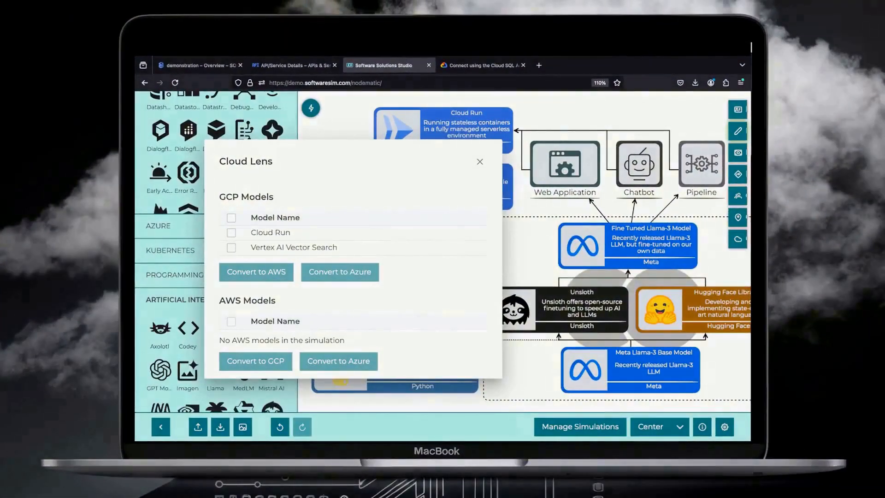
pyautogui.click(152, 10)
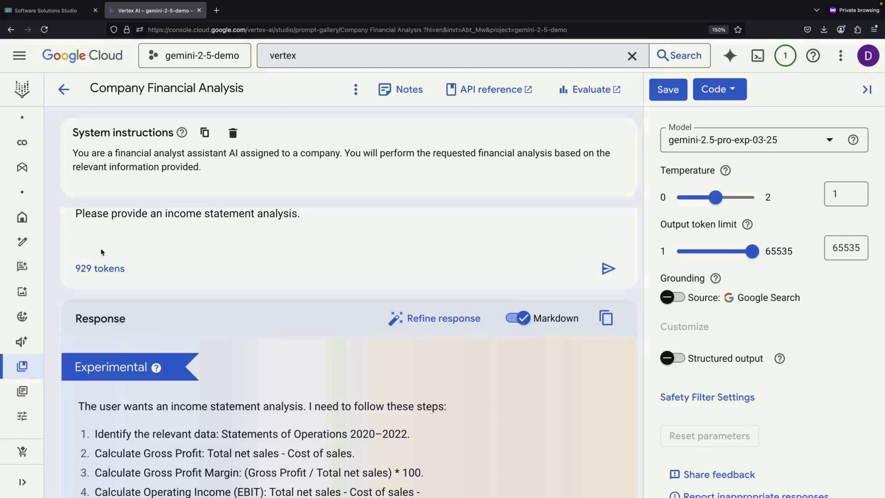